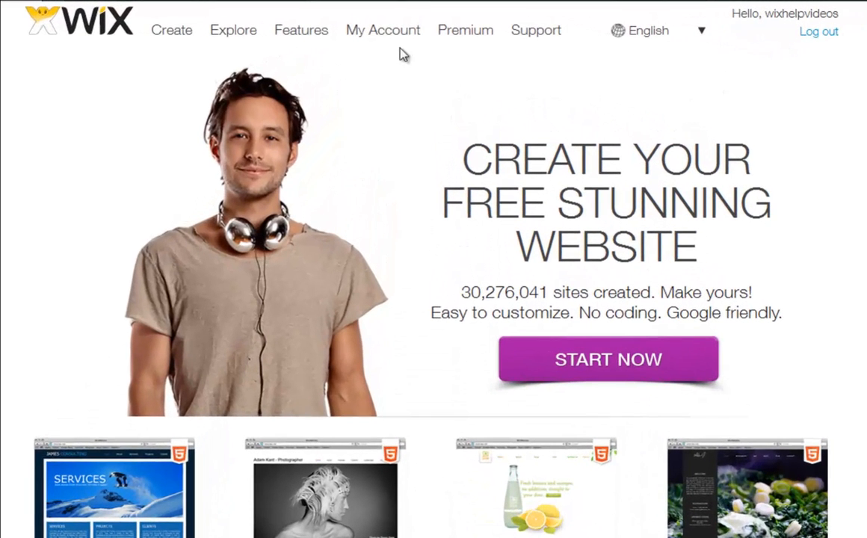
Reach Manage Premium > Mail Boxes and choose lovetheshark.com as the email domain.
click(383, 30)
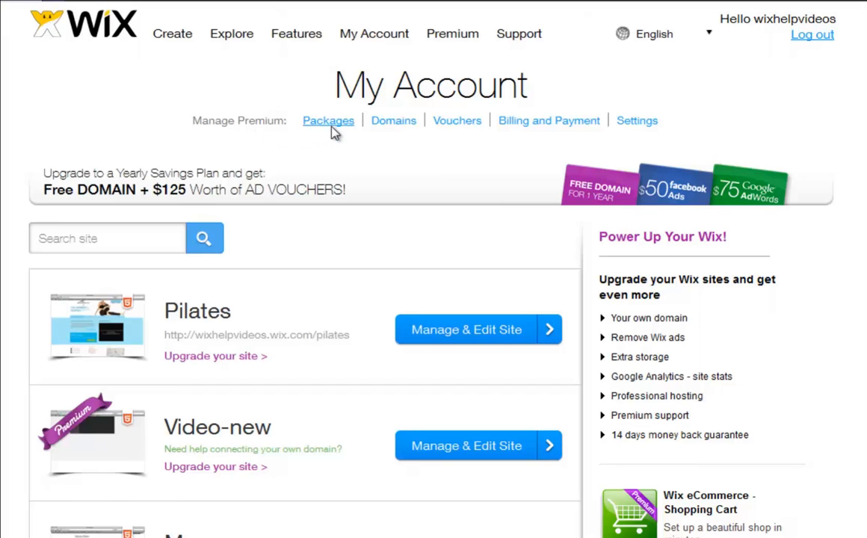
click(329, 120)
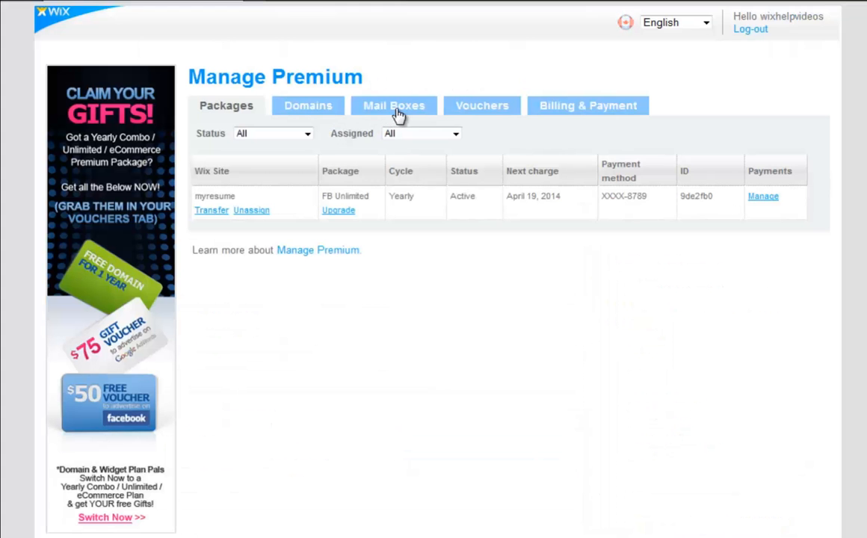
click(394, 105)
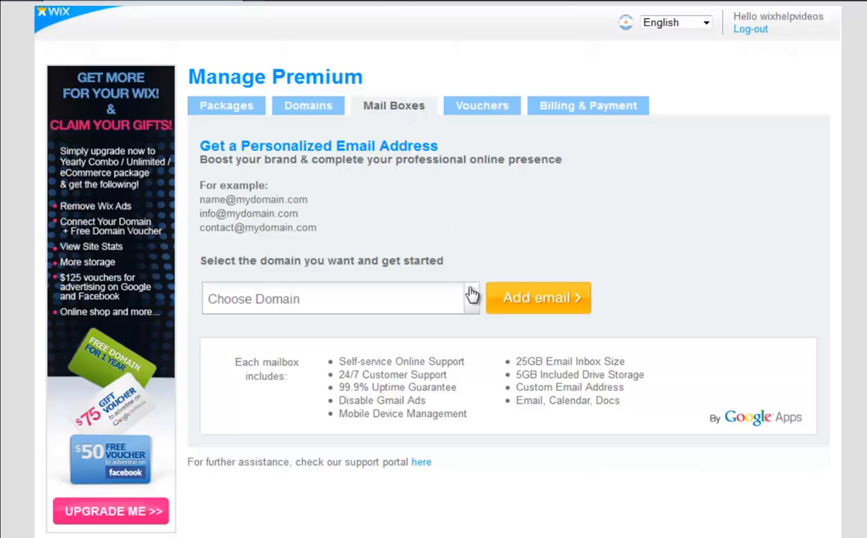
click(472, 299)
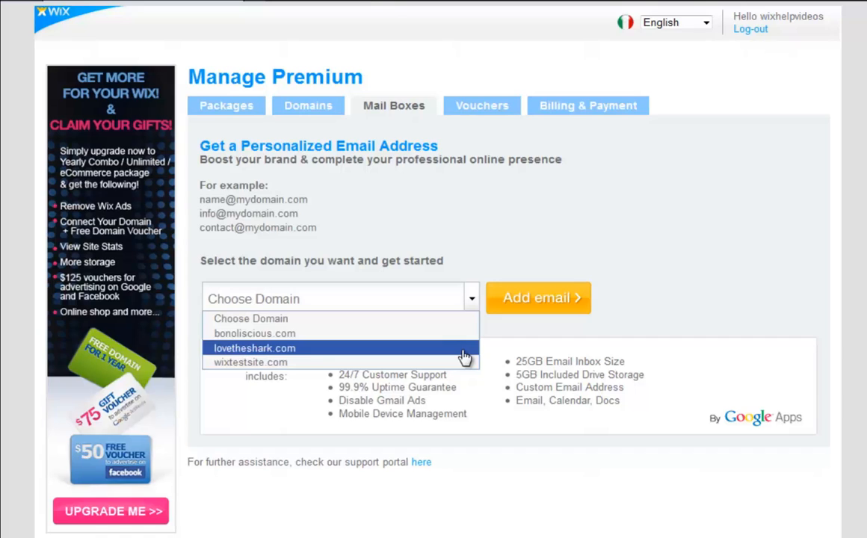
click(254, 349)
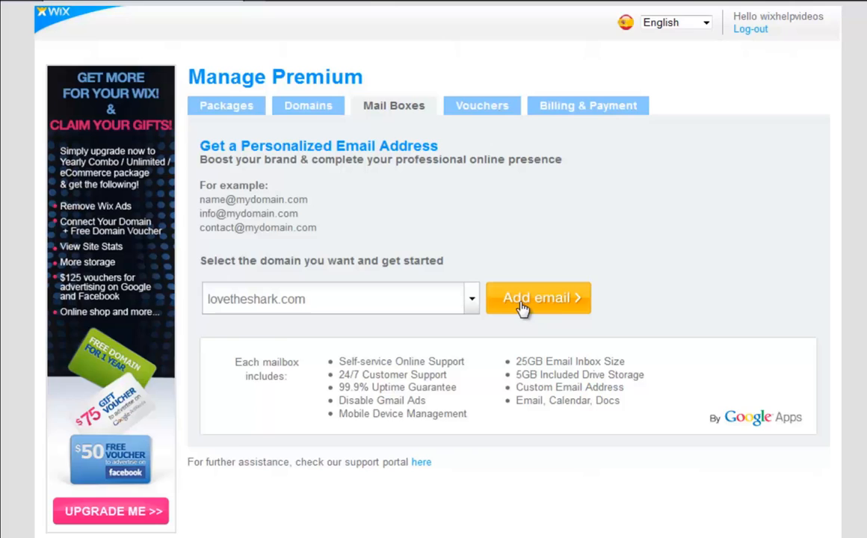
Choose the Yearly Savings Plan with 3 Google Apps mailboxes for lovetheshark.com.
click(538, 297)
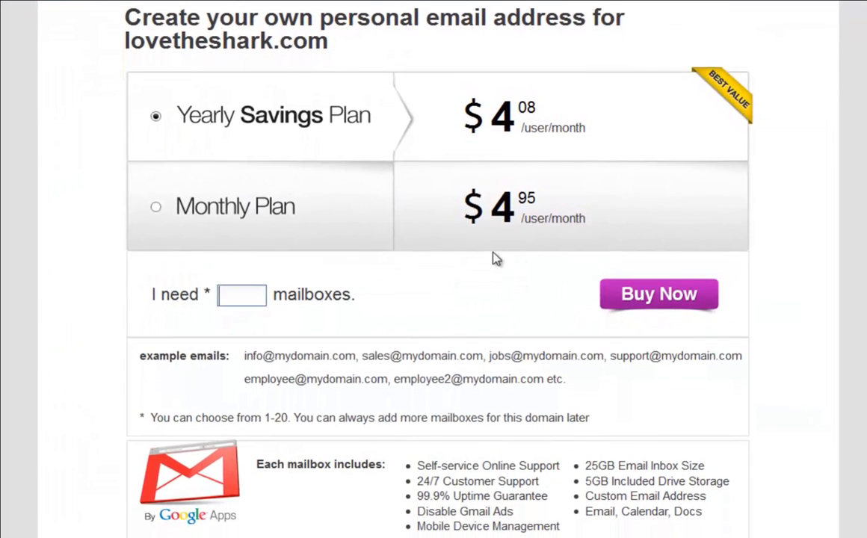
click(156, 207)
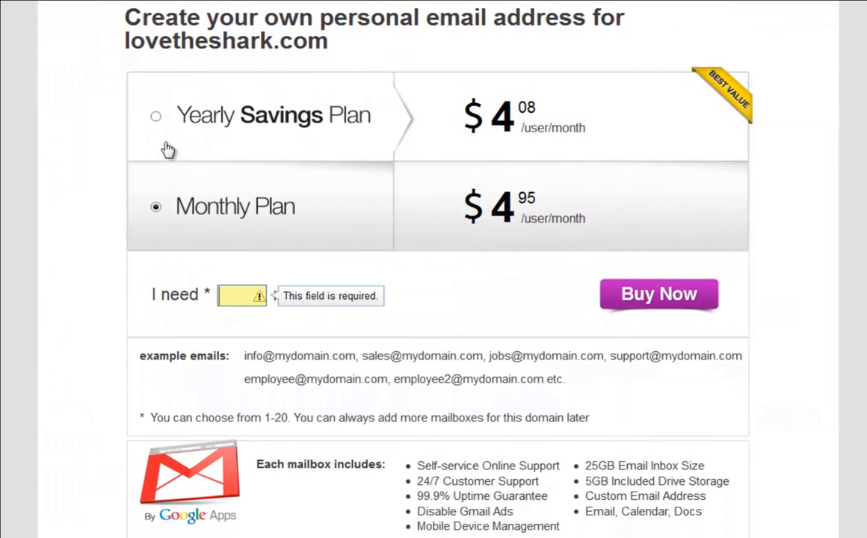
click(156, 117)
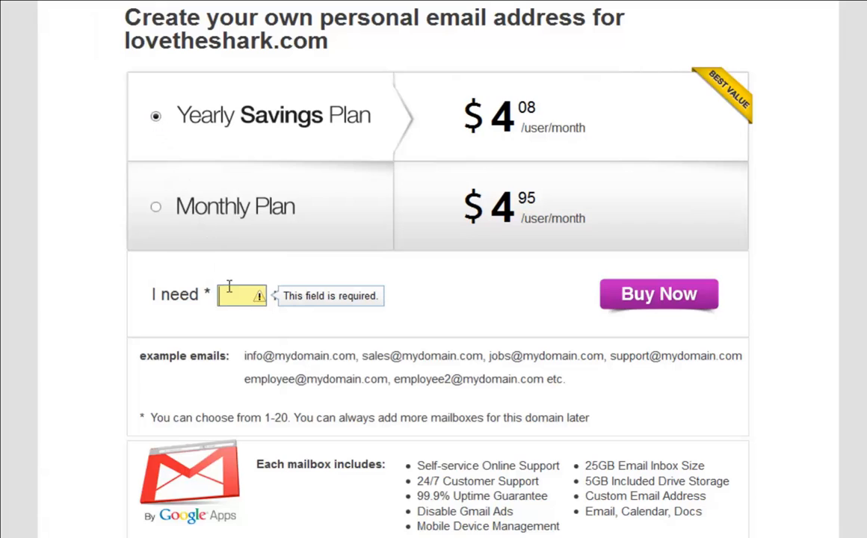
text(3)
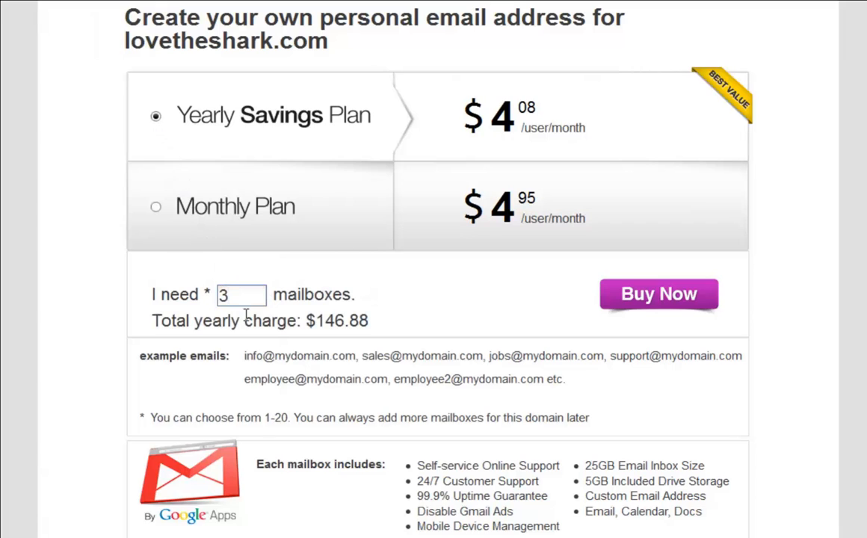
mouse_move(658, 306)
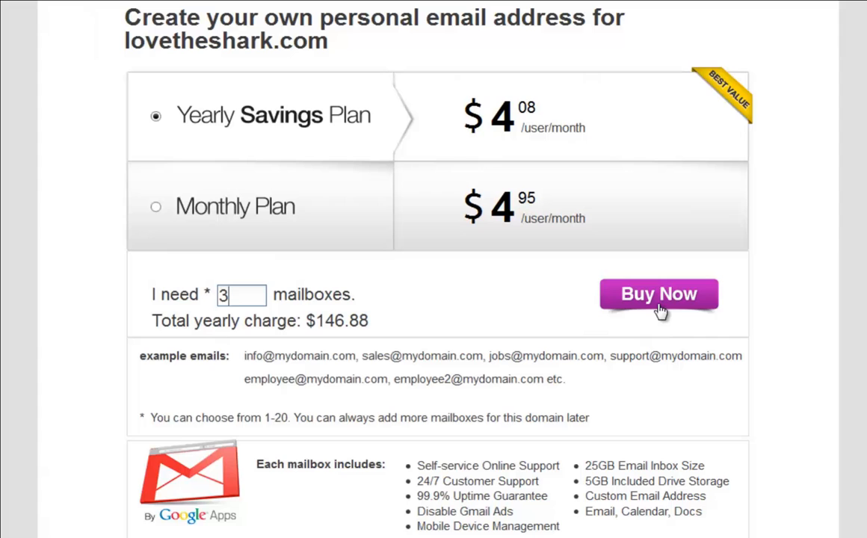
Buy the 3 mailboxes and submit the purchase on the payment page.
click(658, 293)
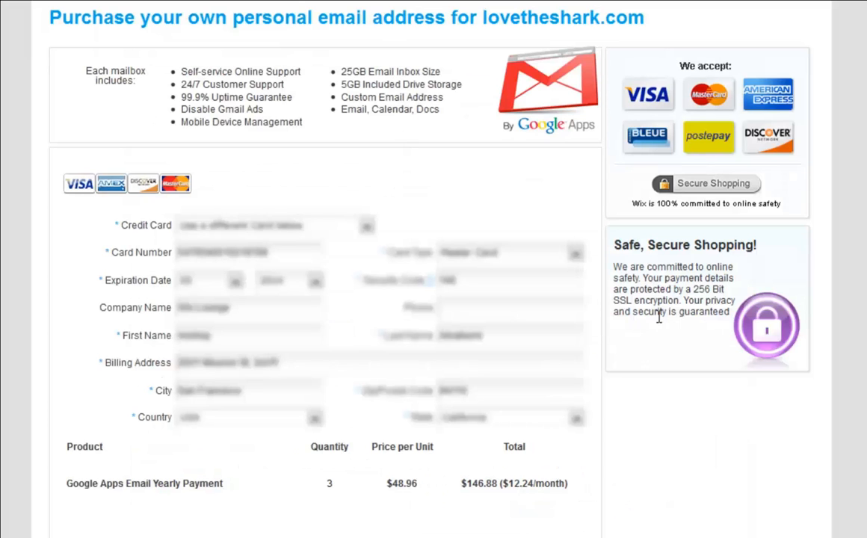
scroll(down, 3)
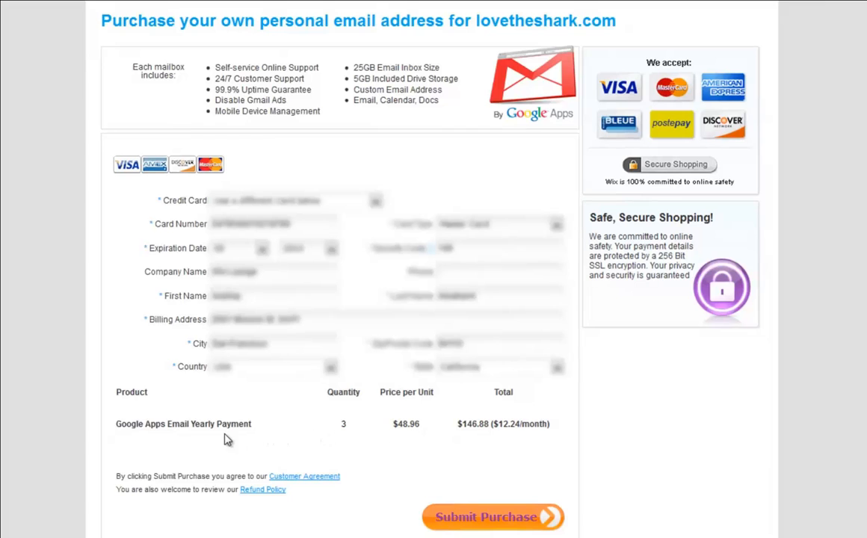
scroll(down, 3)
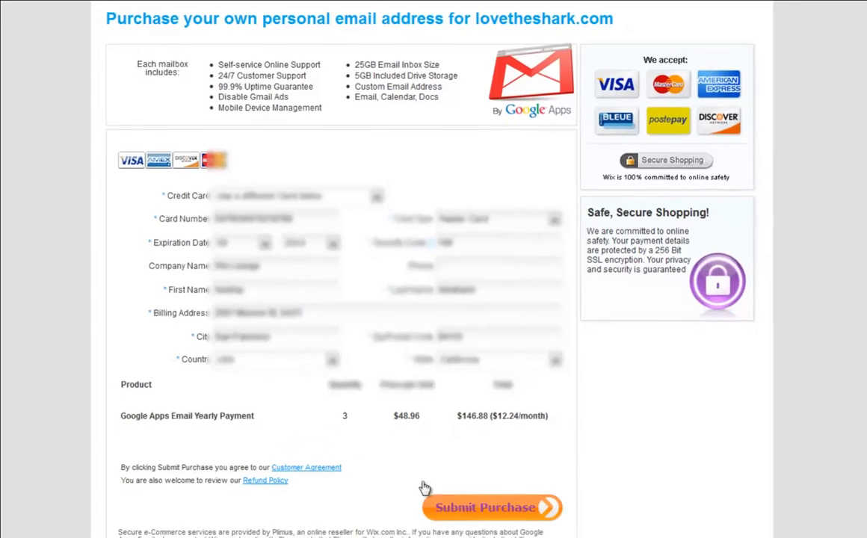
click(491, 507)
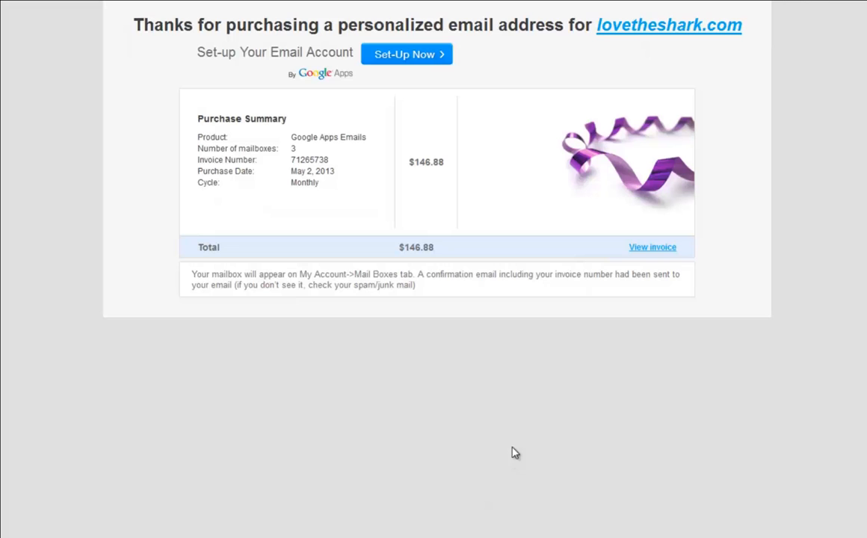
mouse_move(569, 56)
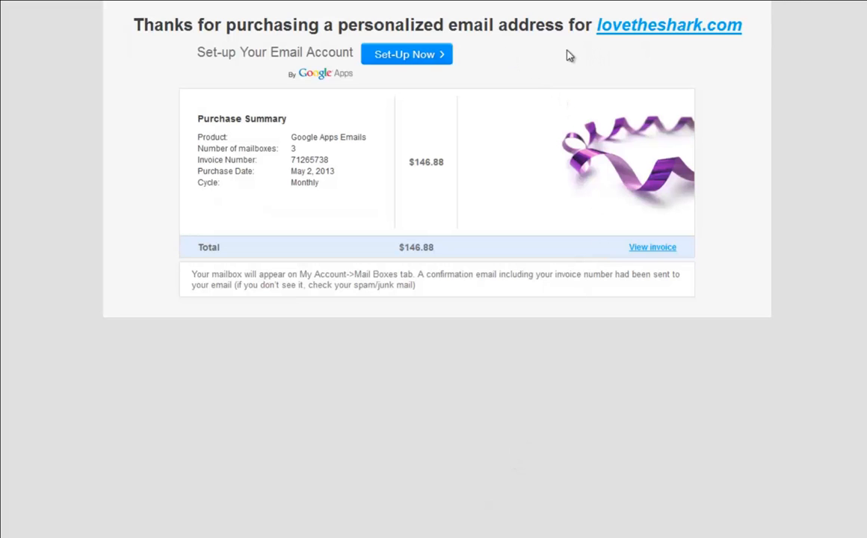
mouse_move(402, 62)
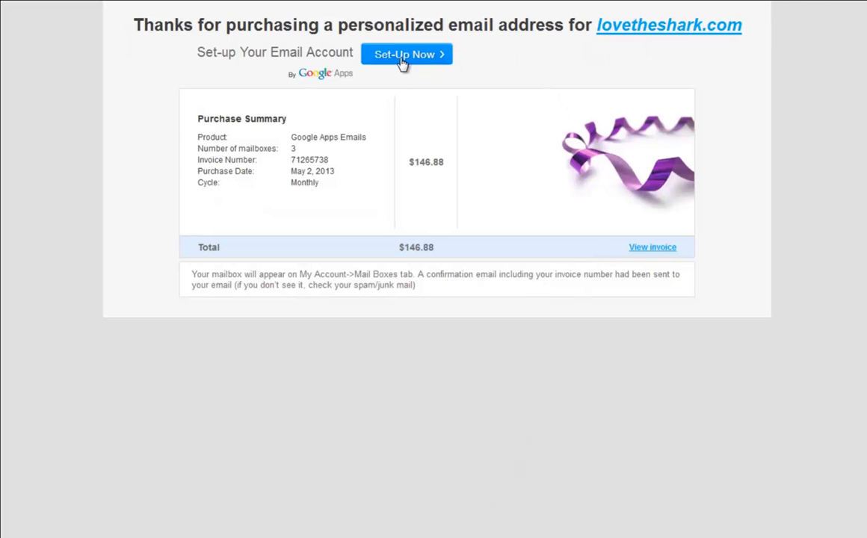
Enter primary address 'yourname' plus additional mailboxes 'market' and 'support' in Step 1.
click(407, 54)
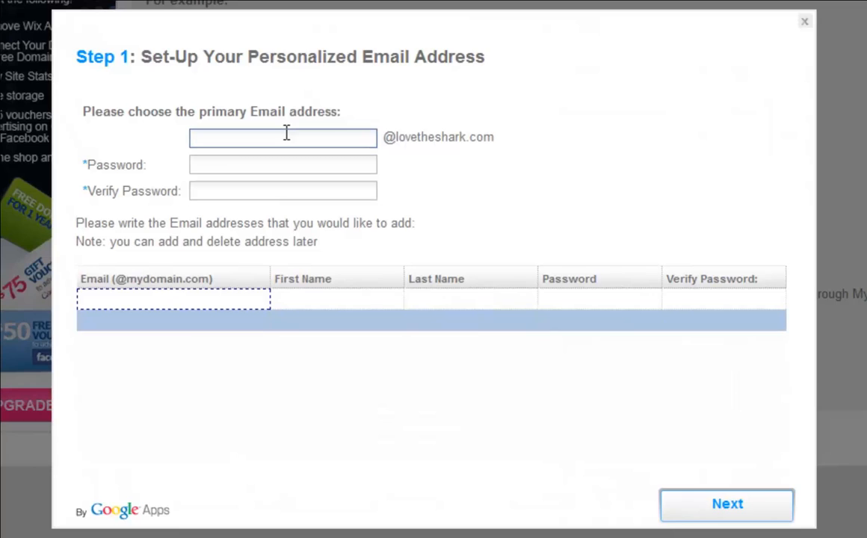
text(yourname)
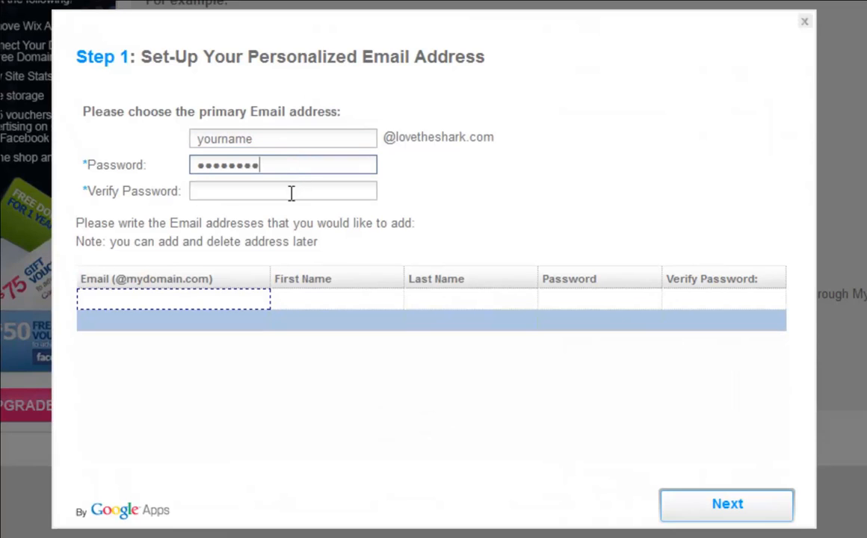
click(172, 300)
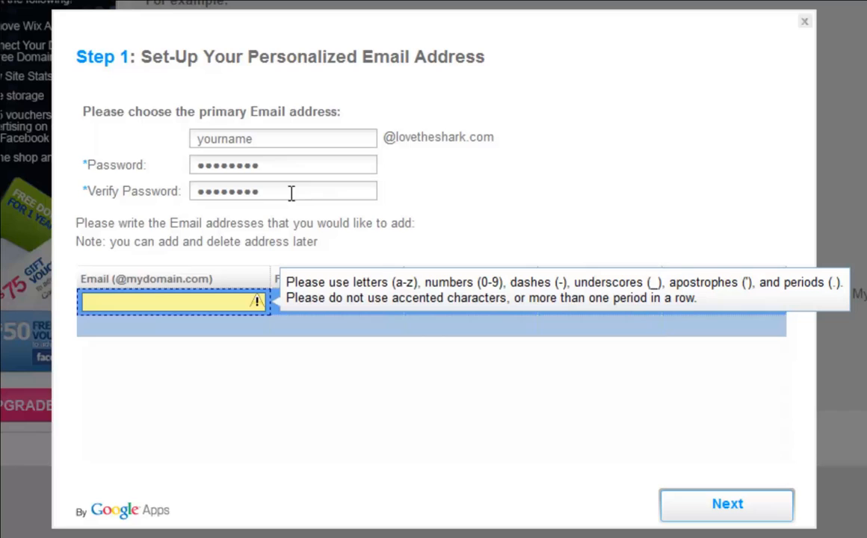
mouse_move(142, 321)
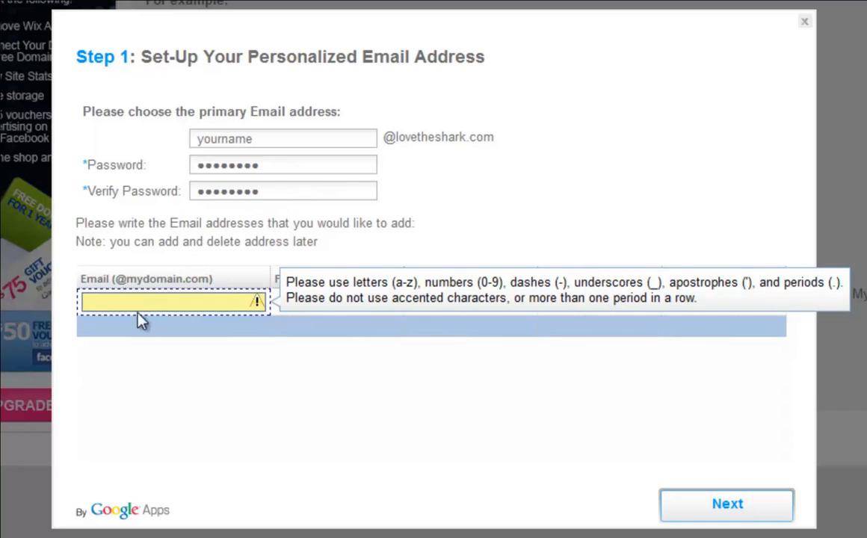
text(marketing)
click(337, 302)
text(John)
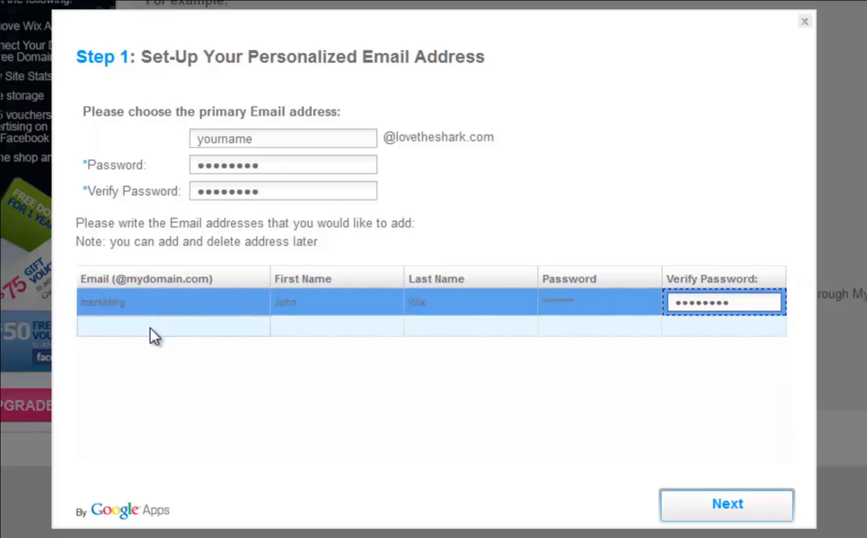
text(support)
click(336, 326)
text(Sam)
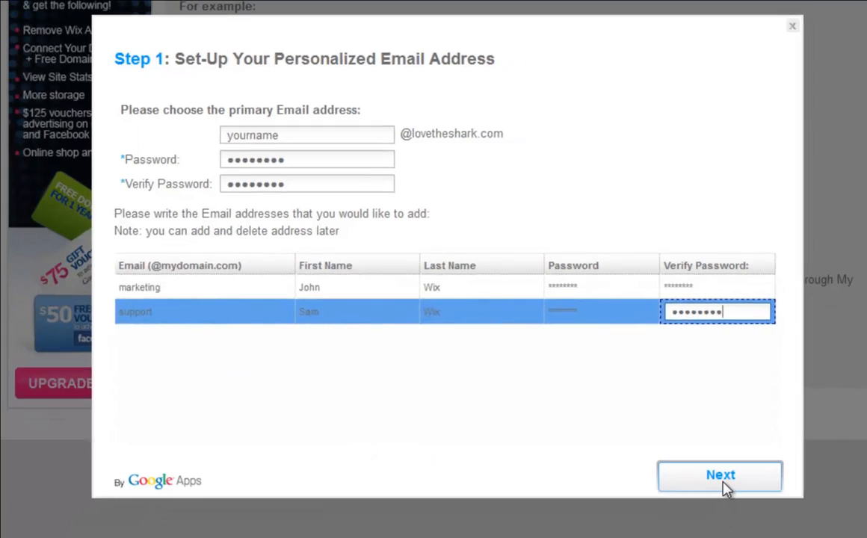
Confirm contact details, create the mailboxes and acknowledge the success message.
click(719, 475)
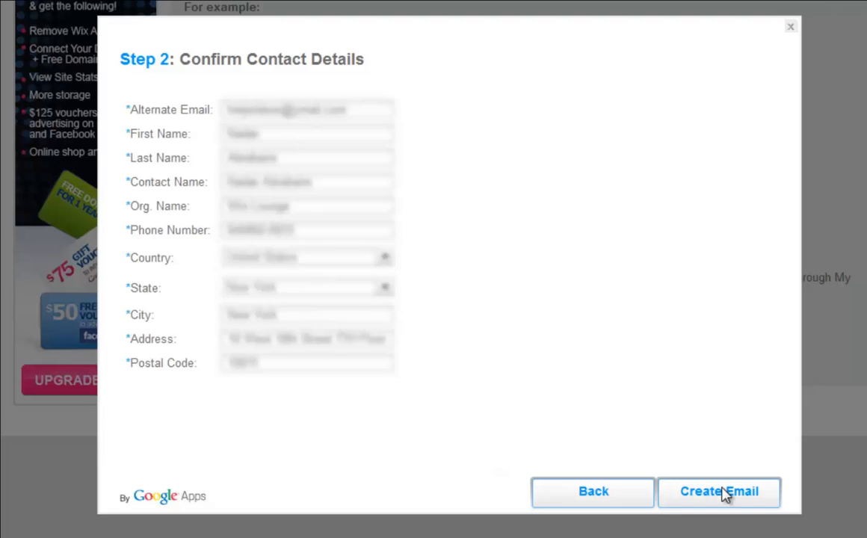
click(718, 490)
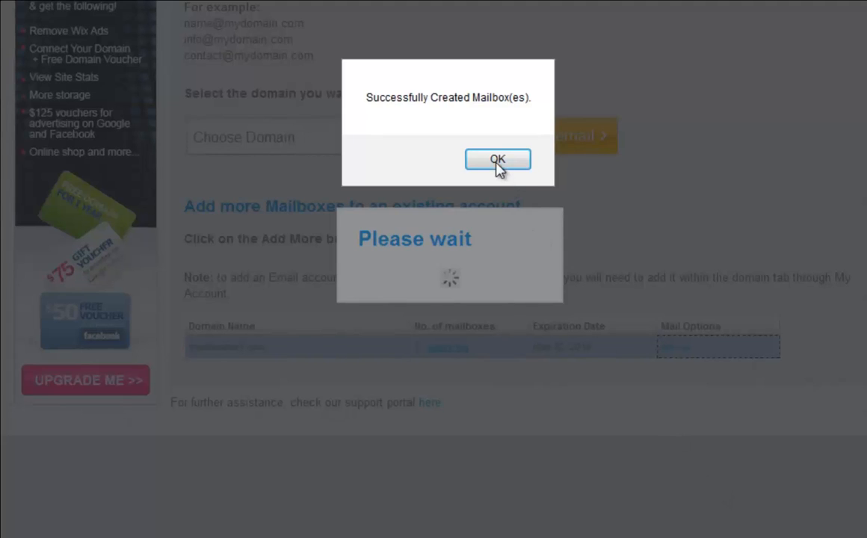
click(497, 158)
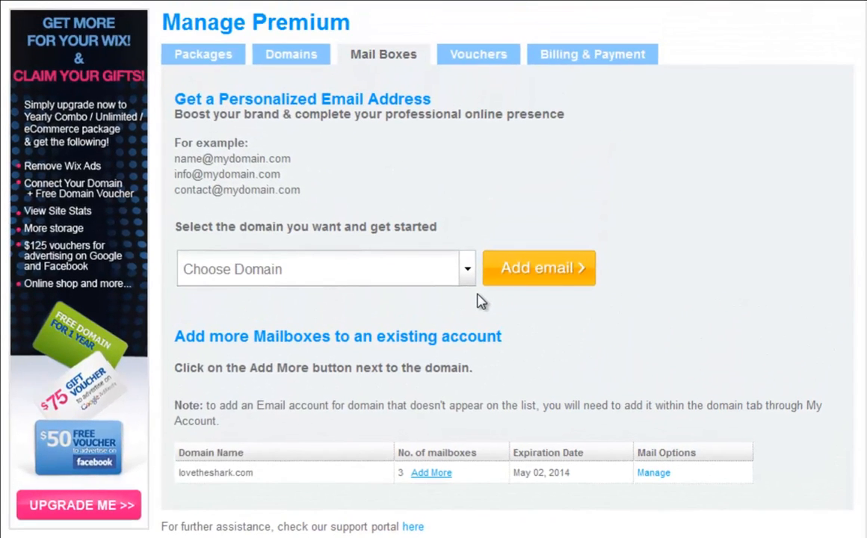
mouse_move(396, 374)
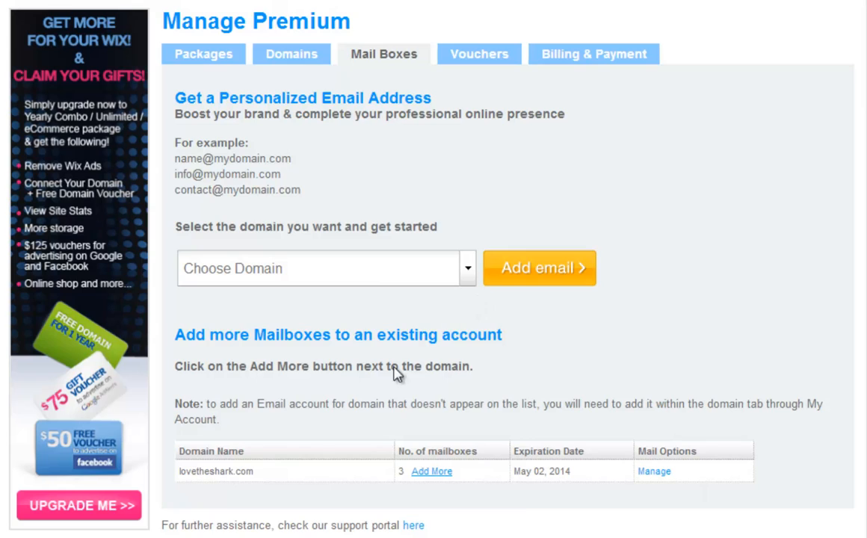
mouse_move(556, 484)
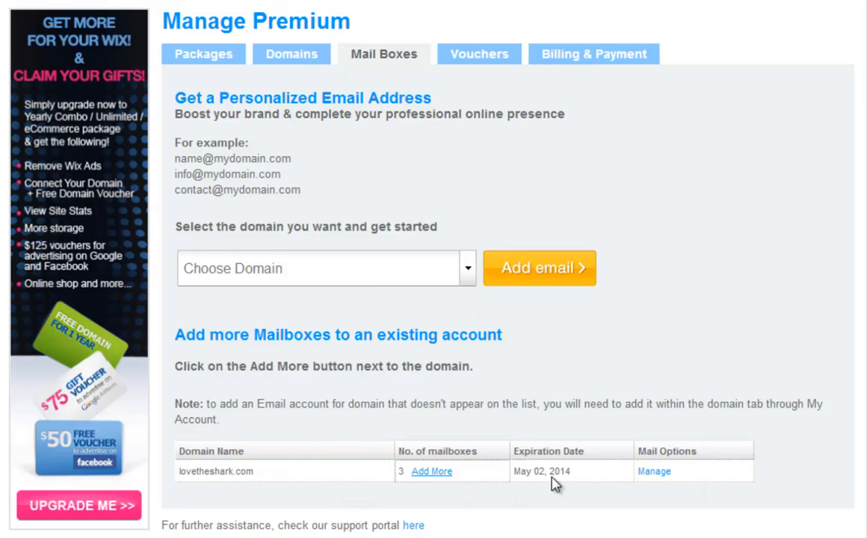
mouse_move(618, 482)
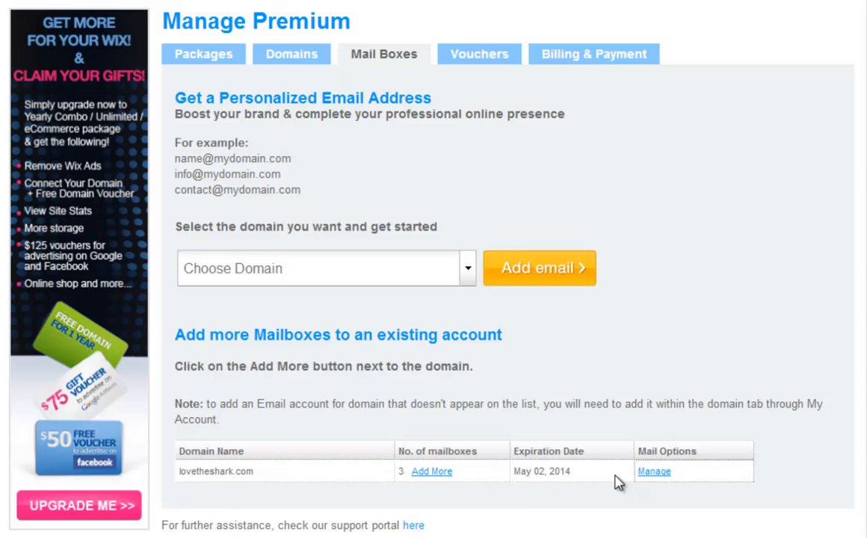
mouse_move(272, 436)
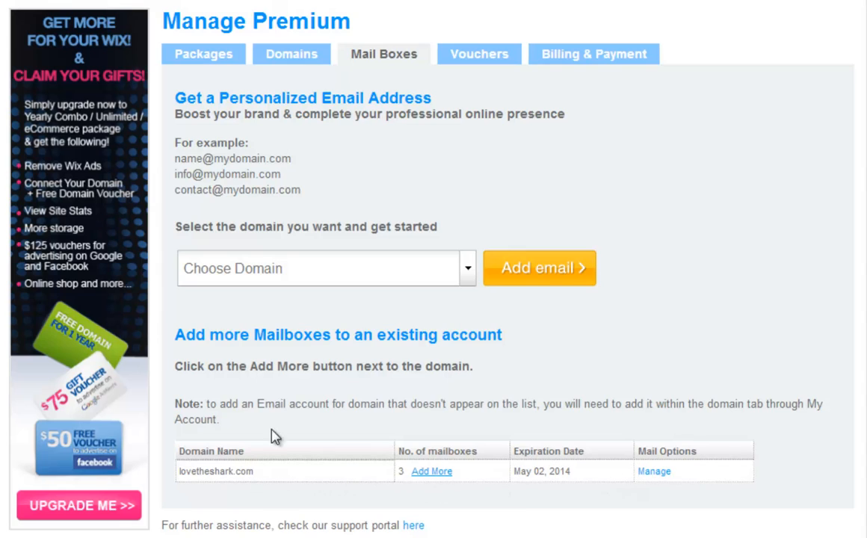
mouse_move(388, 54)
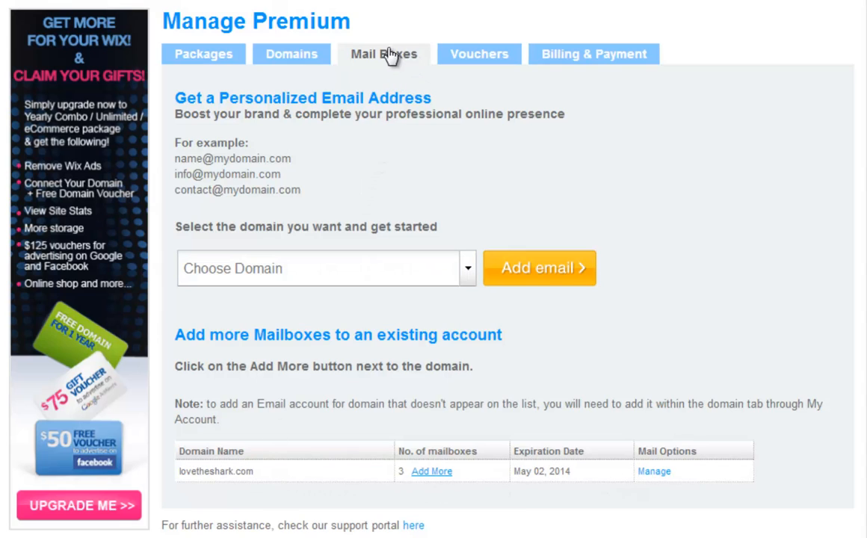
mouse_move(276, 437)
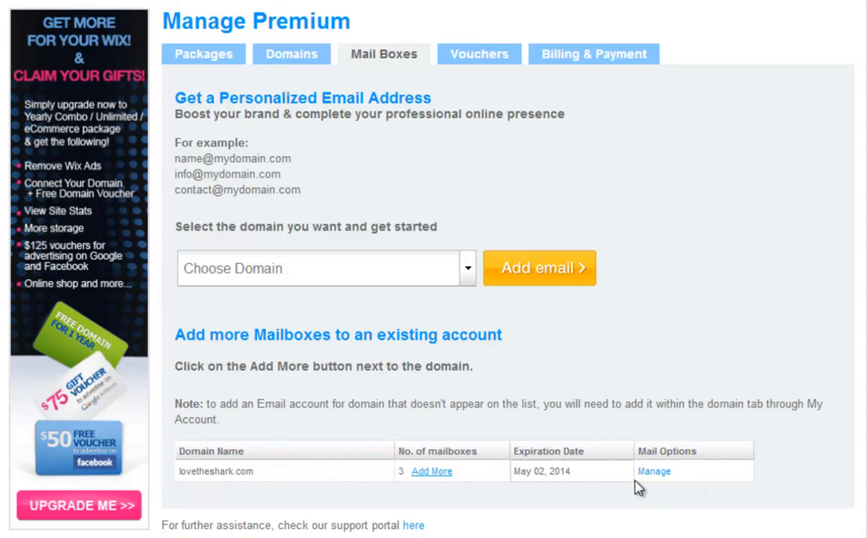
click(655, 471)
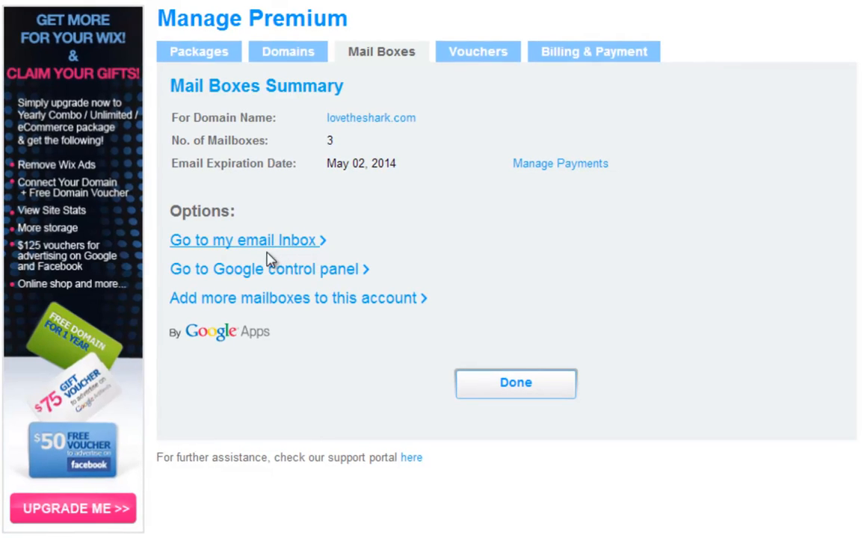
mouse_move(270, 269)
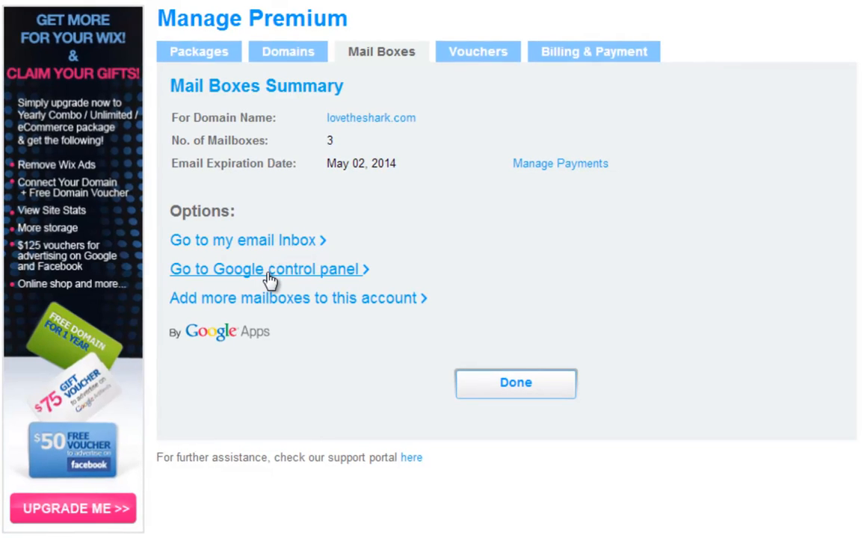
mouse_move(247, 281)
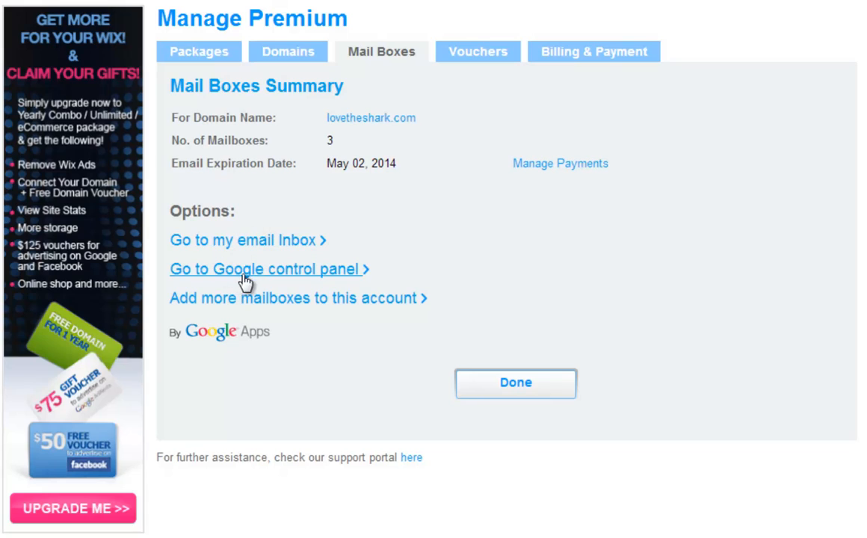
mouse_move(254, 283)
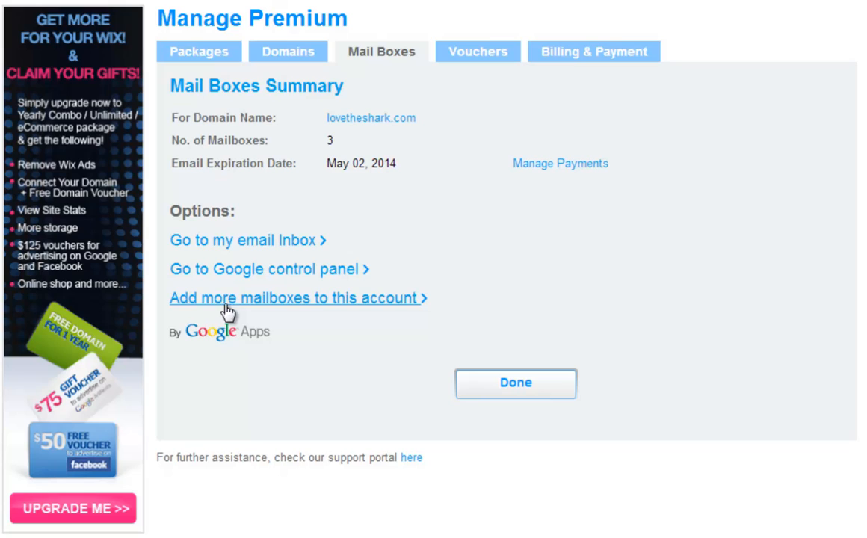
mouse_move(410, 314)
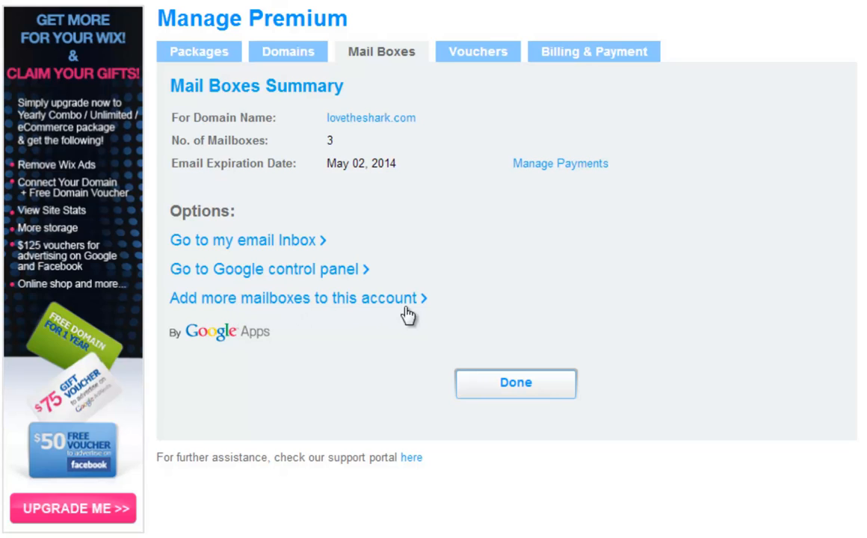
mouse_move(577, 56)
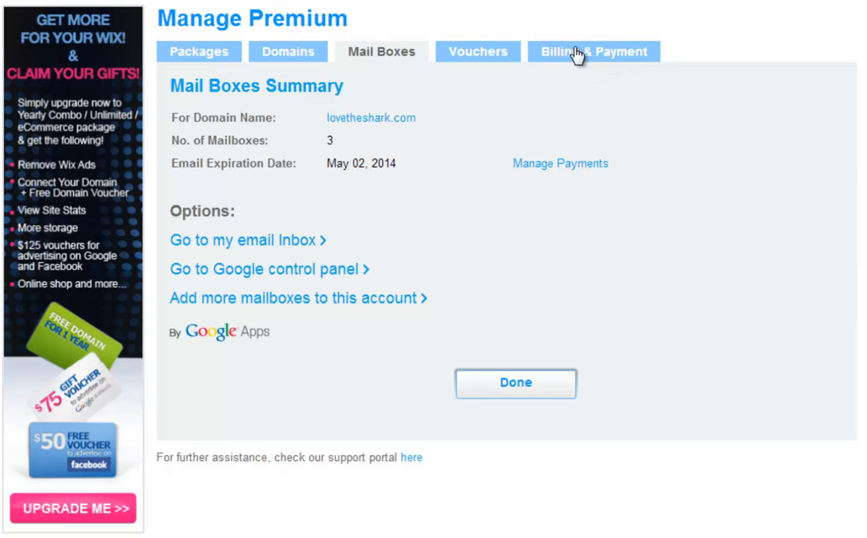
mouse_move(590, 62)
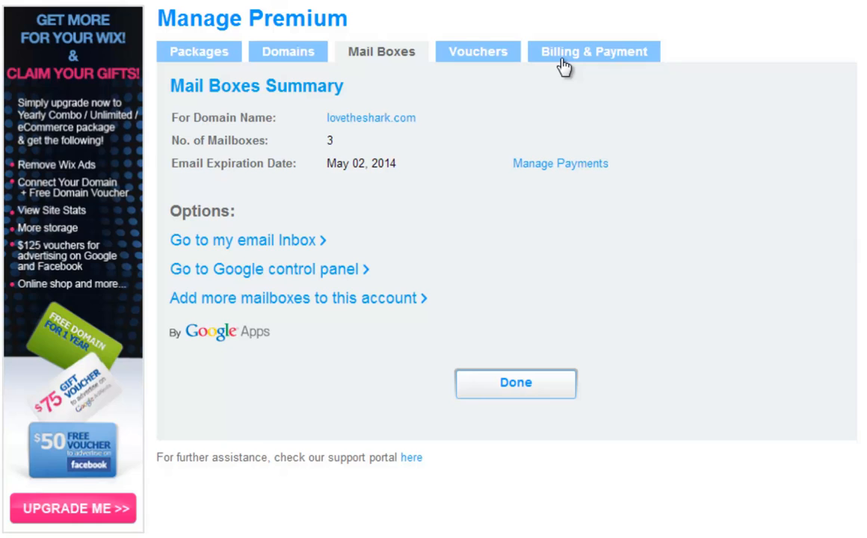
mouse_move(582, 66)
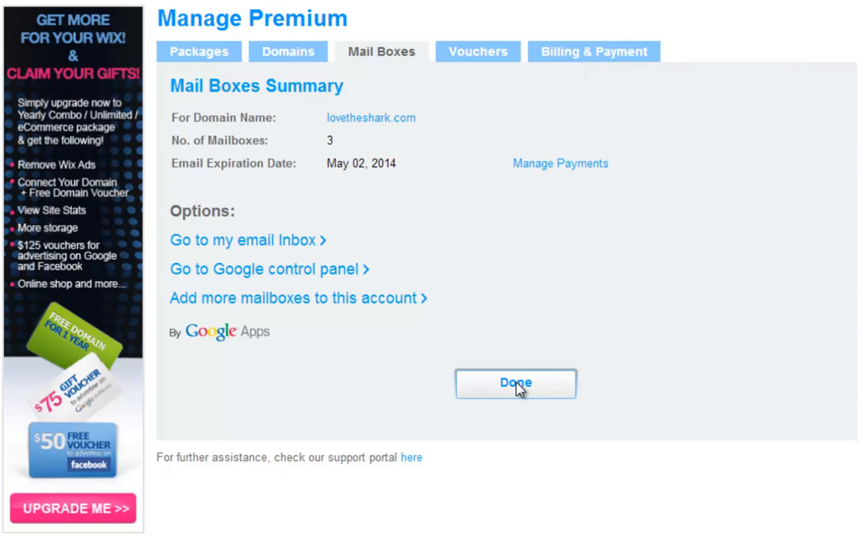
click(516, 382)
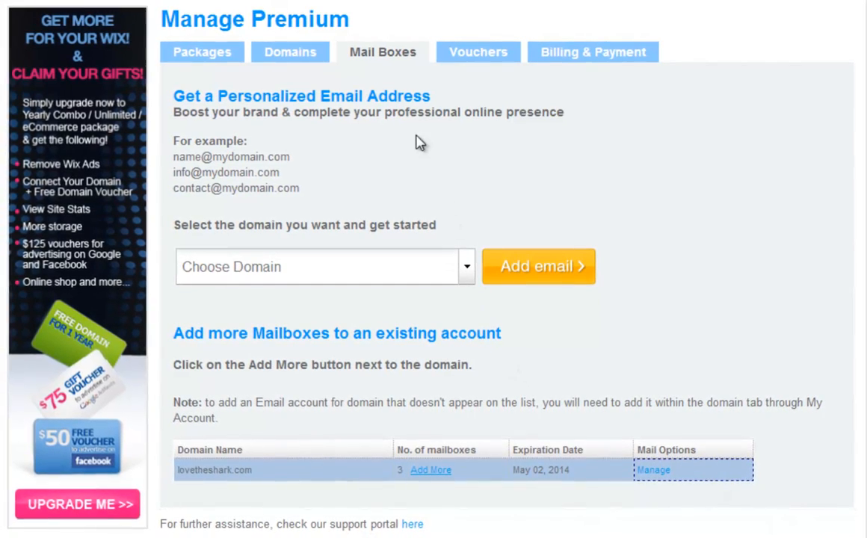